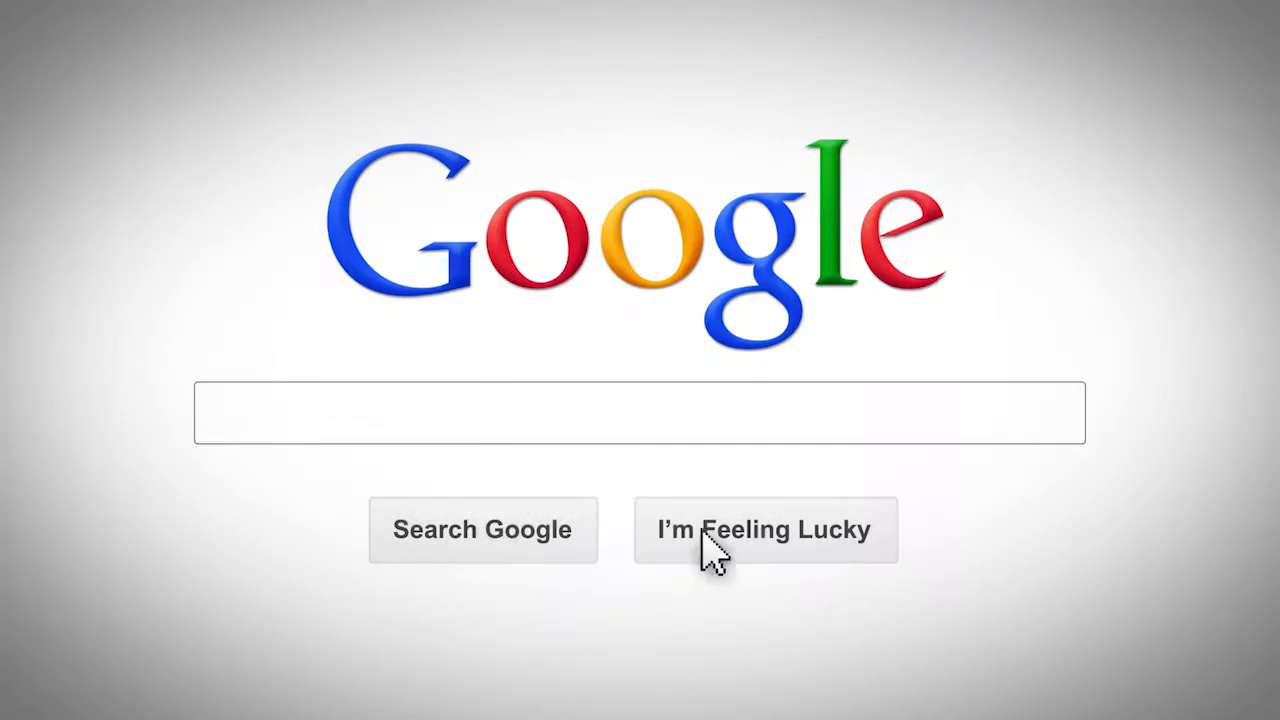
# Step: Search Google for "cafes near me" and look through the coffee-shop results below the map
pyautogui.write('cafes near me')
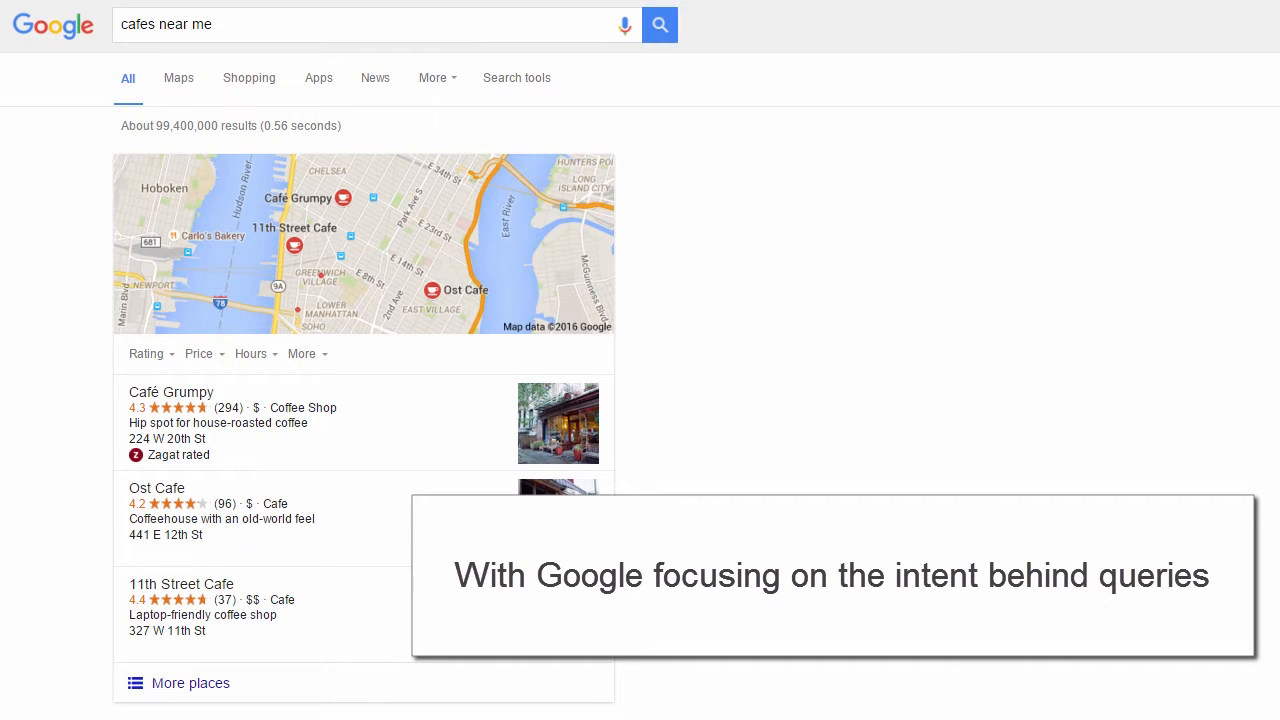
pyautogui.scroll(-3)
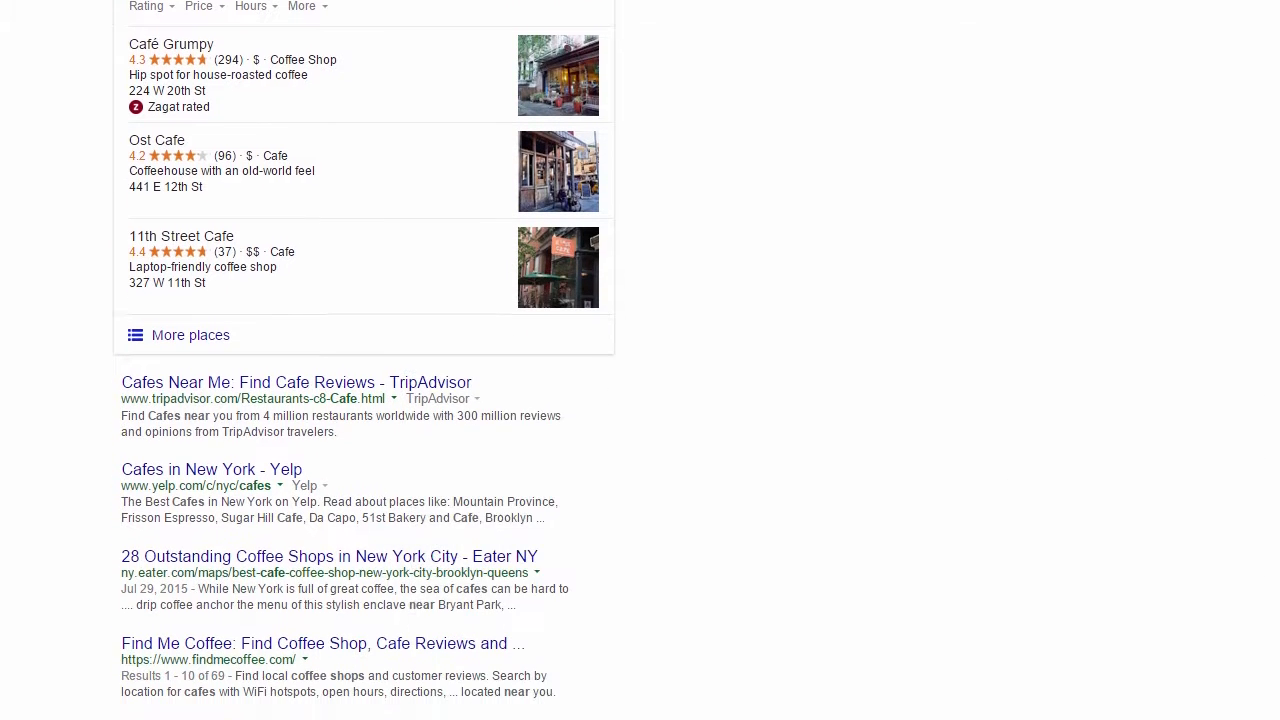
pyautogui.scroll(-3)
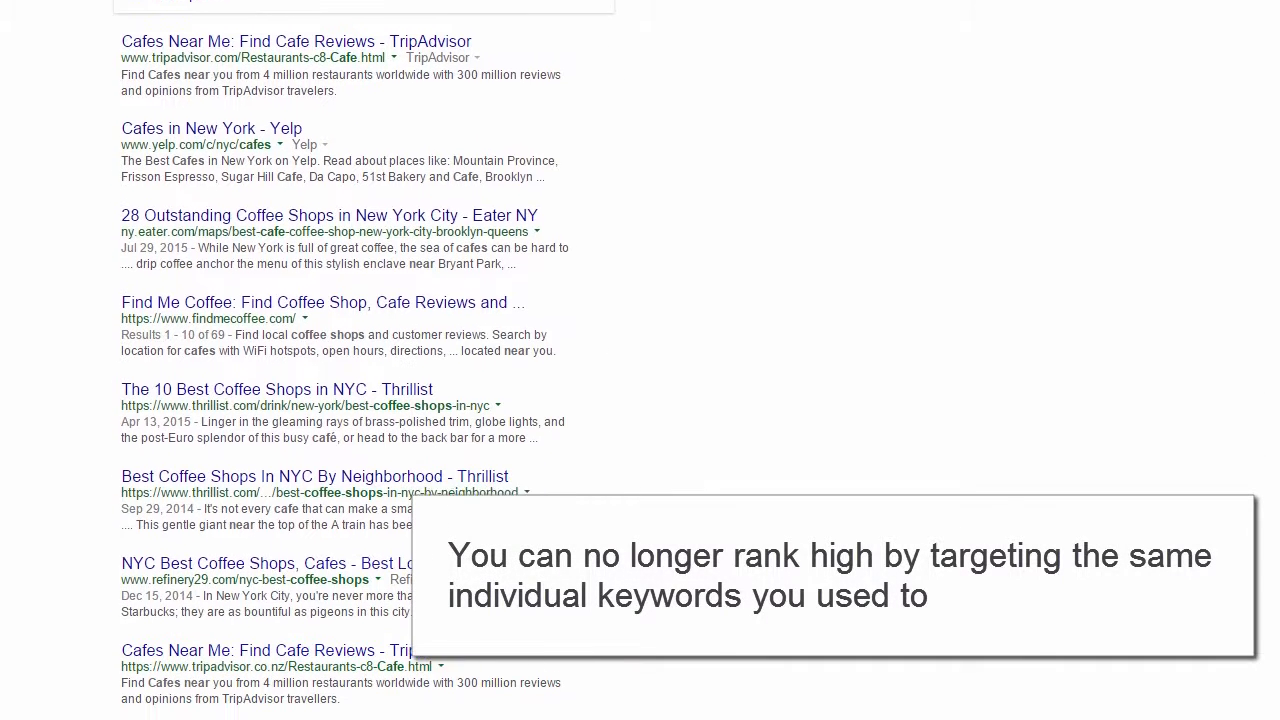
pyautogui.scroll(-3)
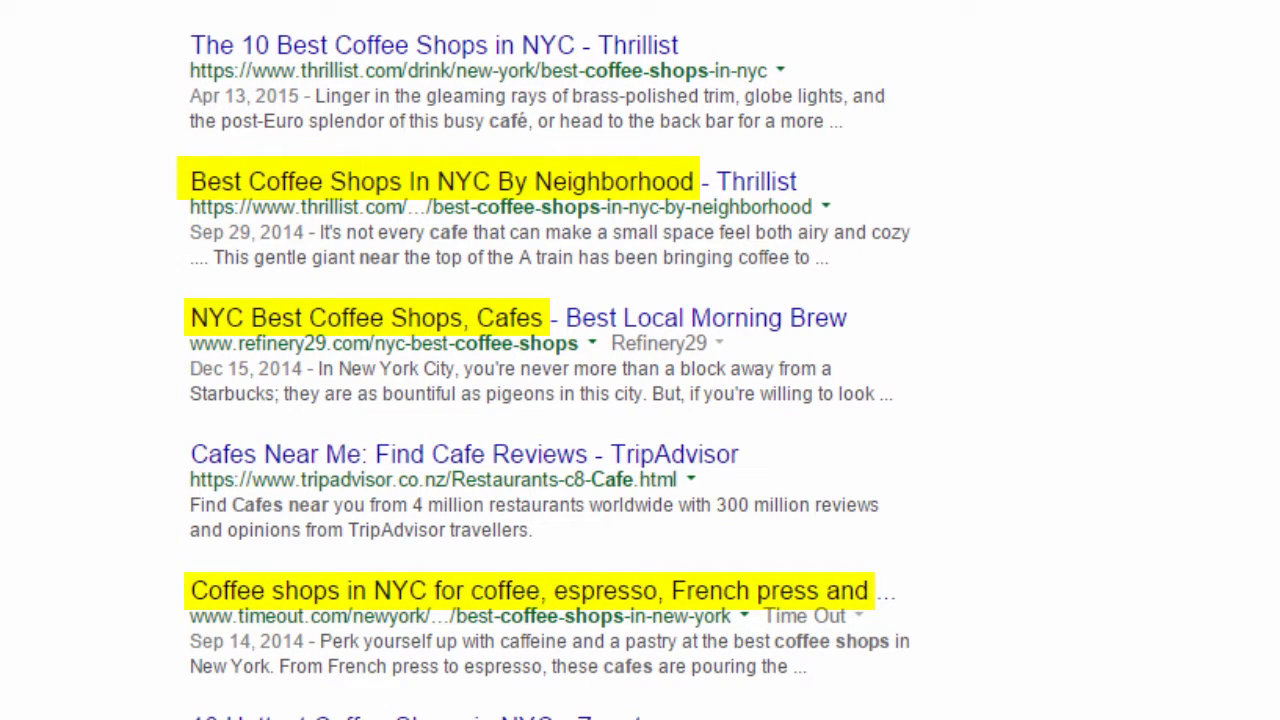
pyautogui.scroll(3)
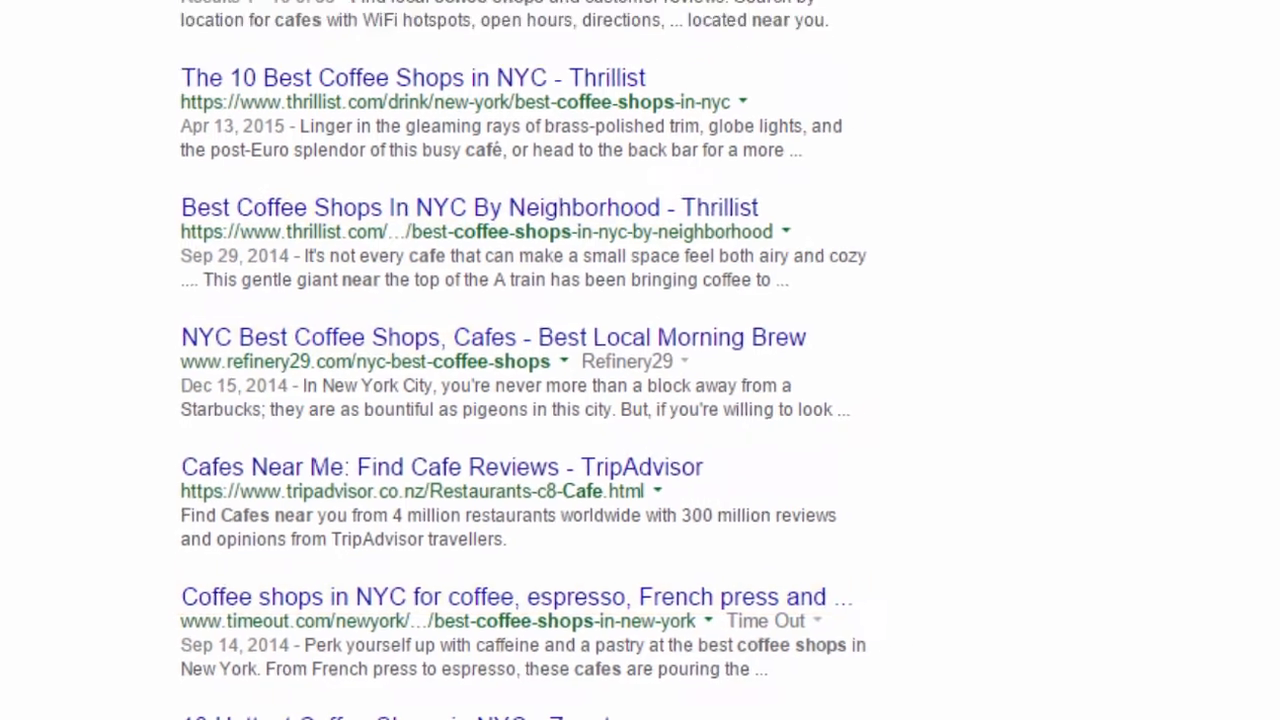
pyautogui.scroll(3)
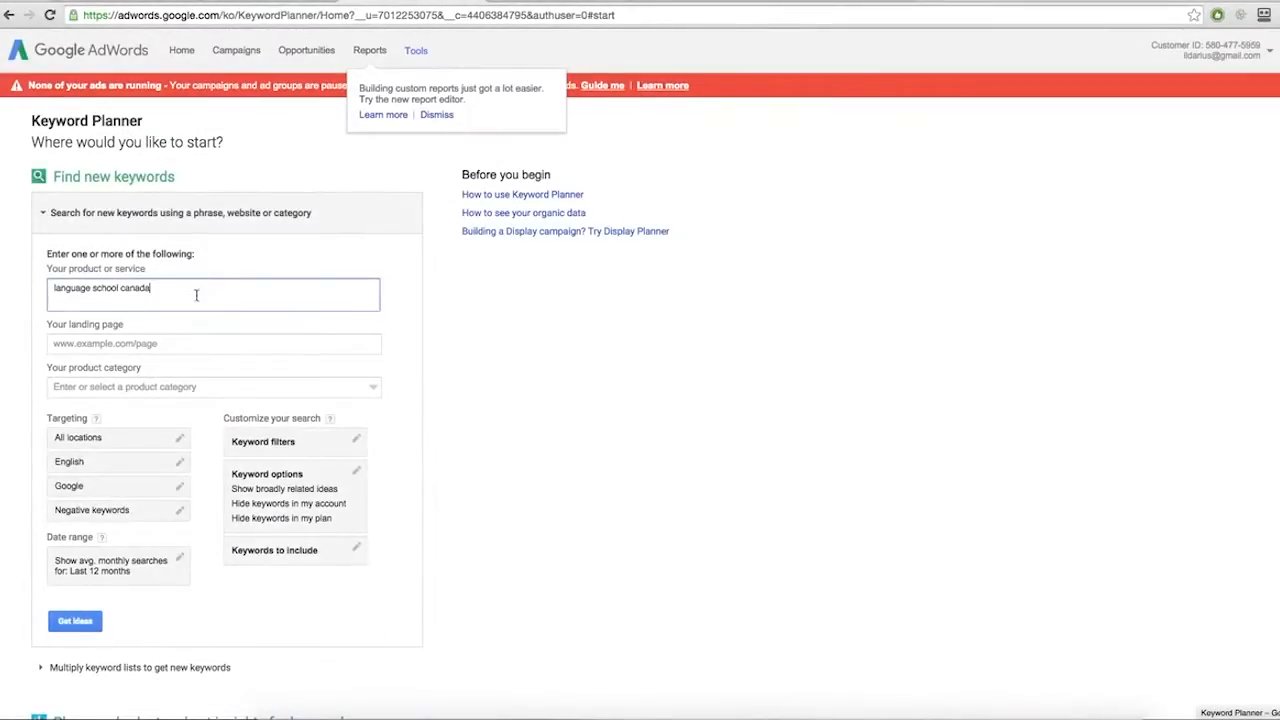
# Step: Get ad group ideas for "language school canada" and save the downloaded statistics file
pyautogui.click(76, 620)
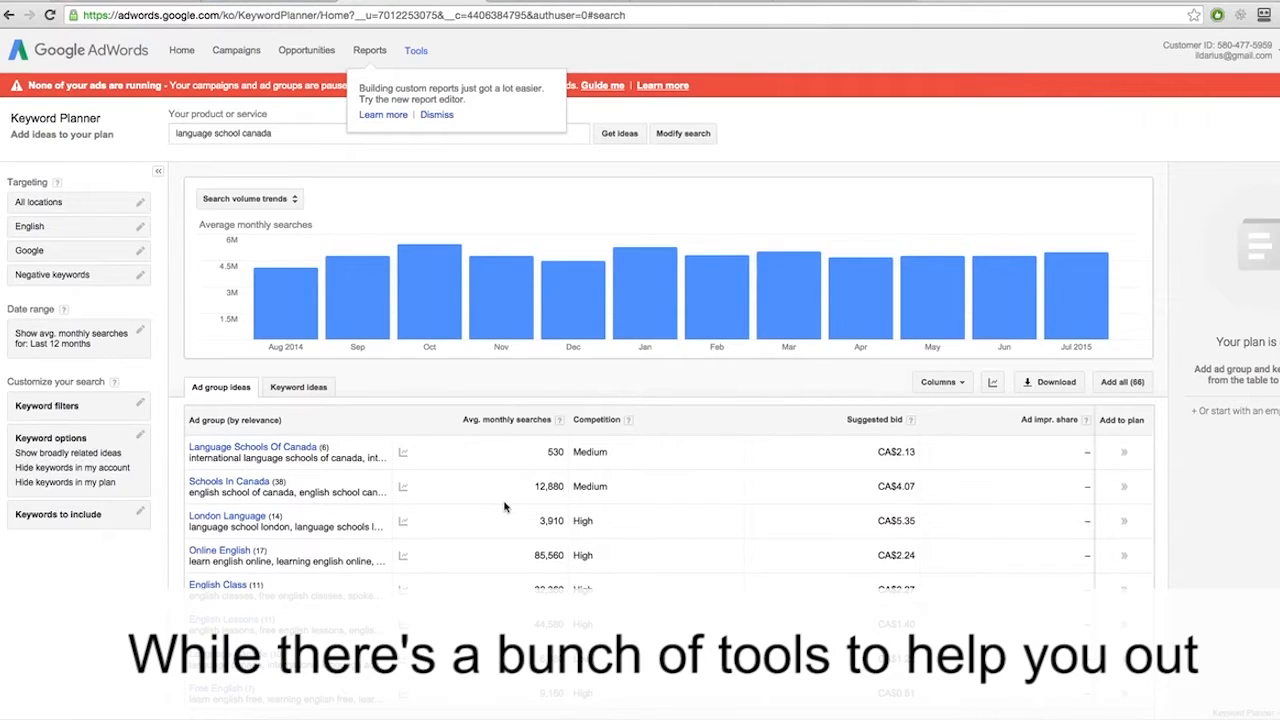
pyautogui.scroll(-3)
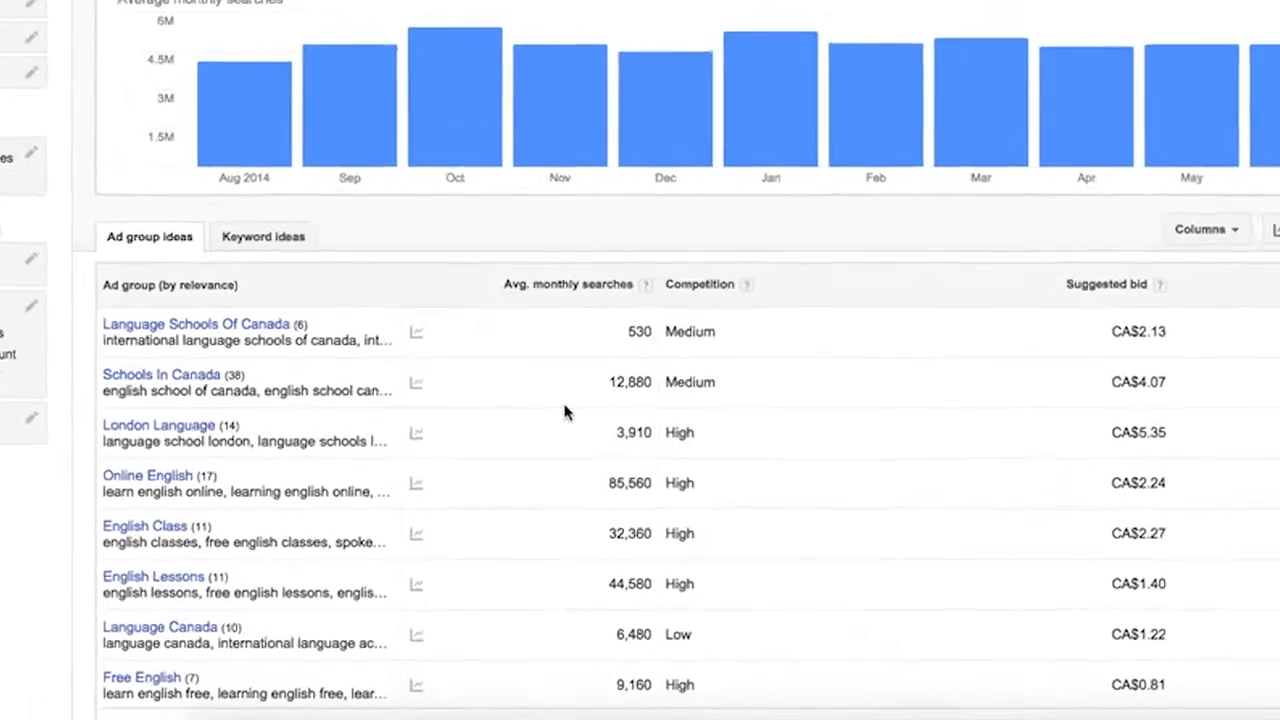
pyautogui.scroll(3)
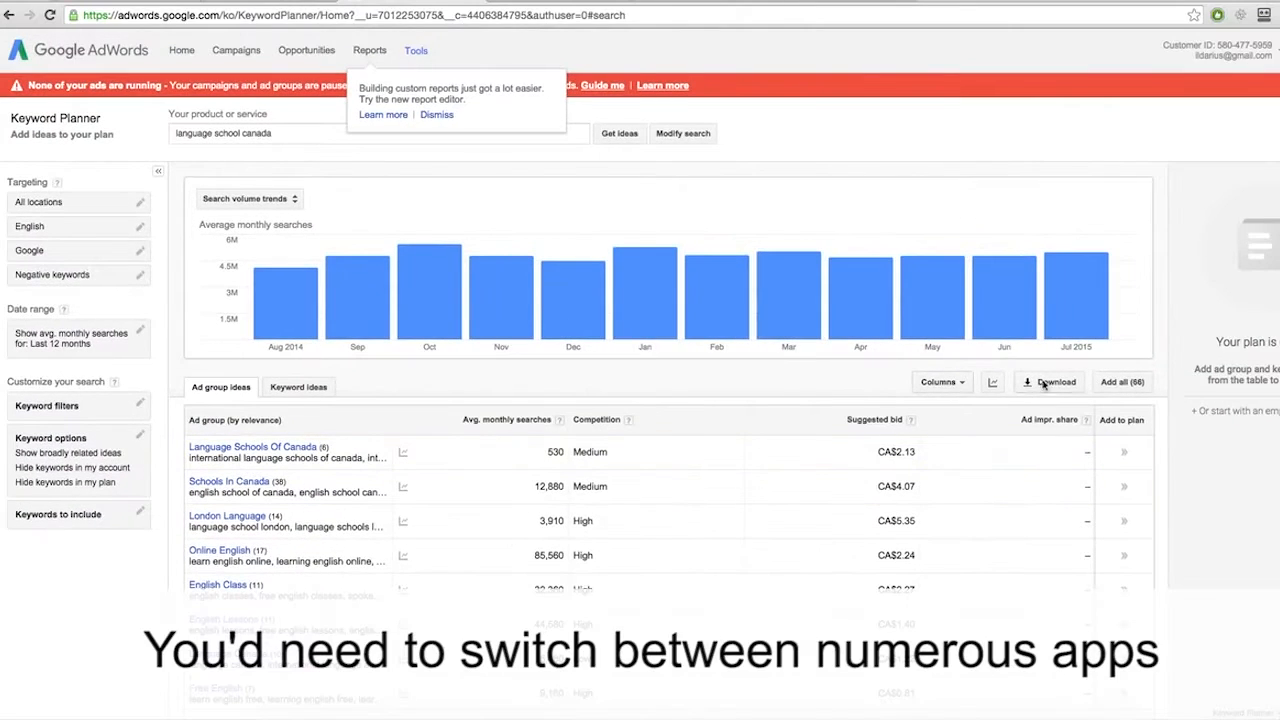
pyautogui.click(1052, 382)
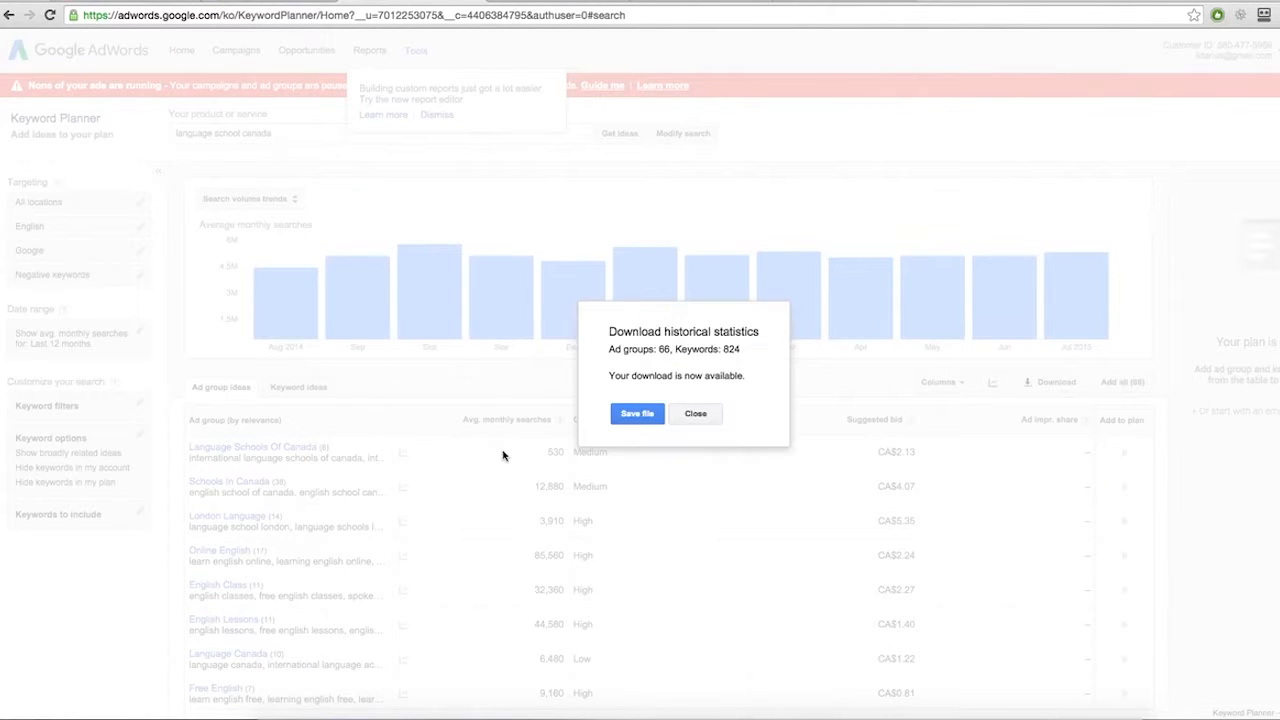
pyautogui.click(696, 412)
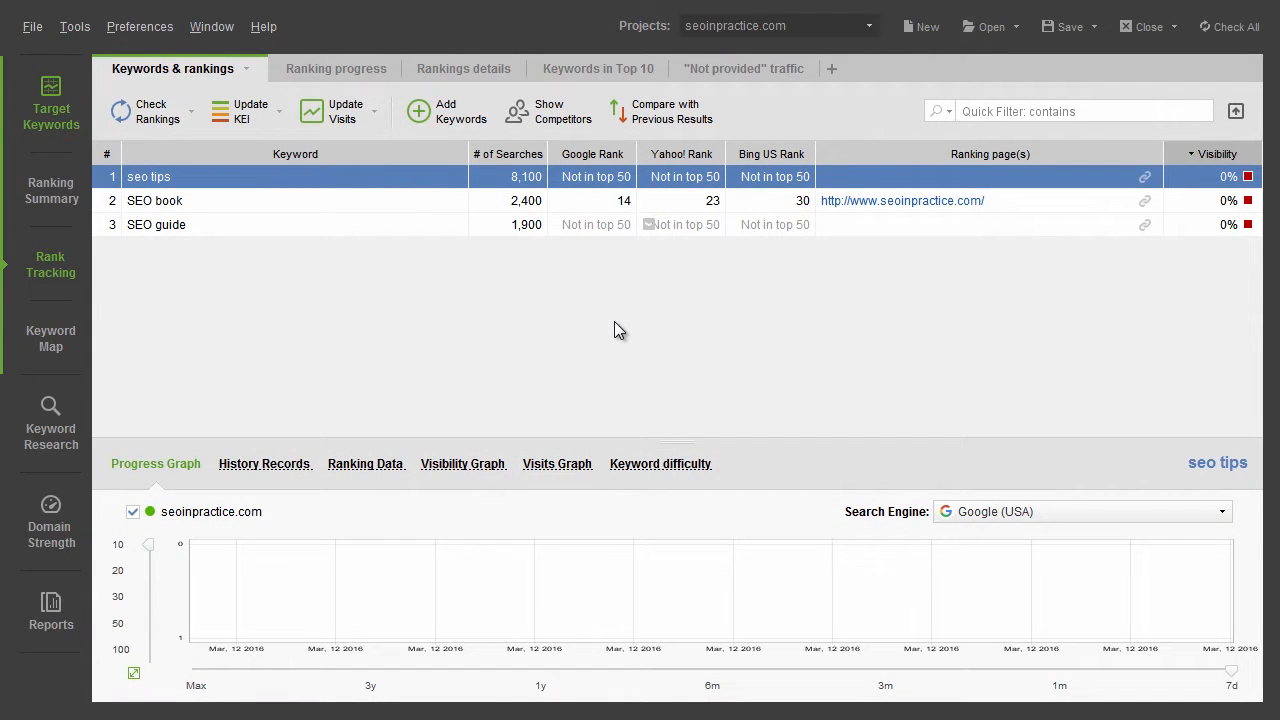
pyautogui.moveTo(50, 436)
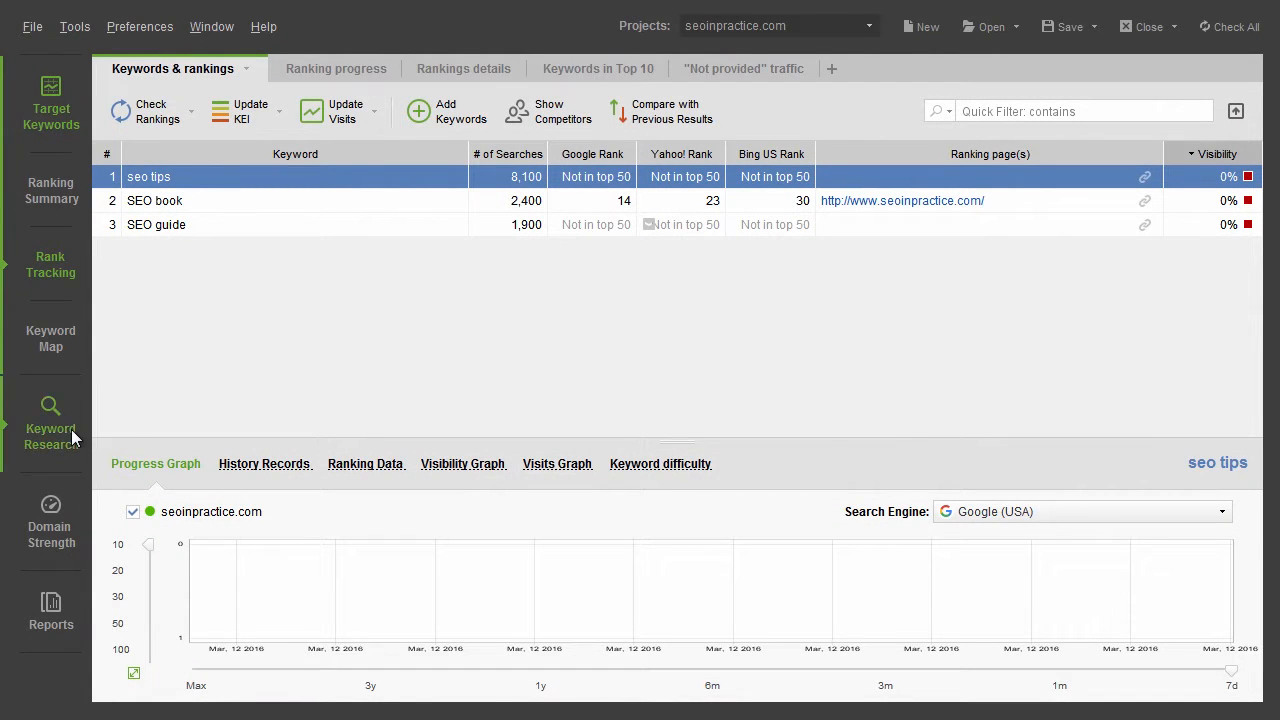
# Step: Add 784 Google AdWords Keyword Planner suggestions to Keyword Research via Suggest Keywords
pyautogui.click(50, 420)
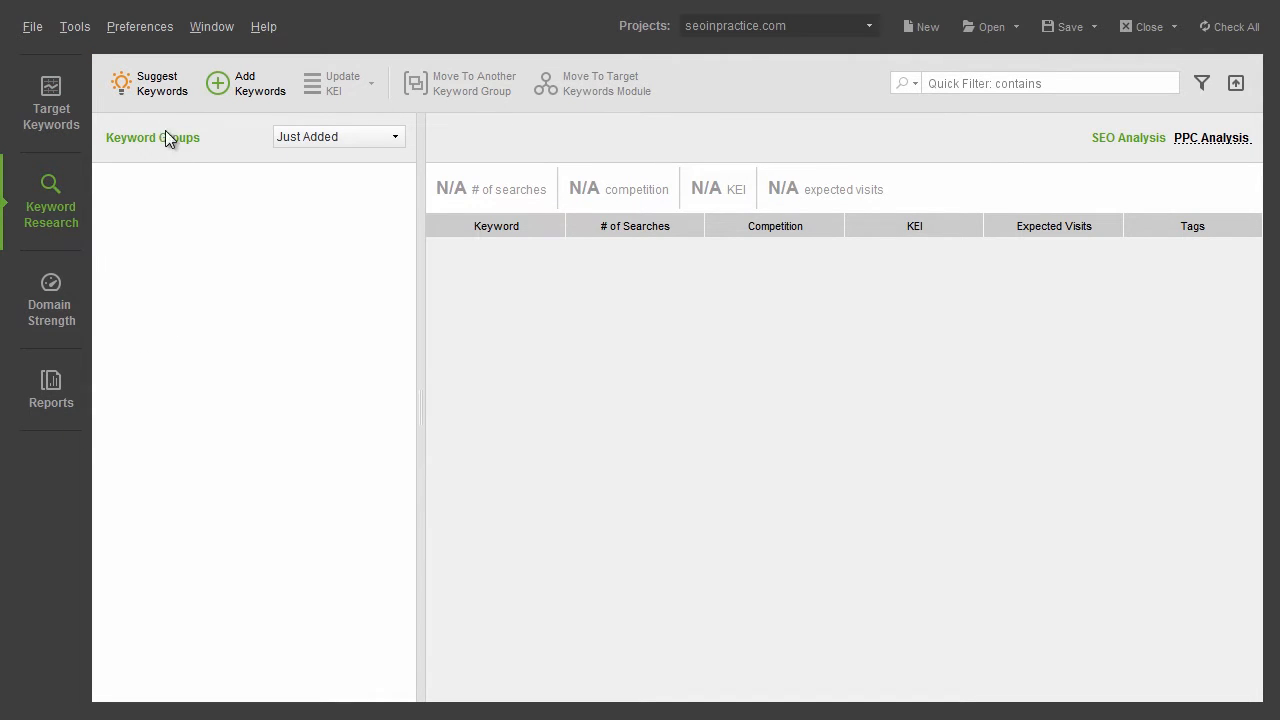
pyautogui.click(156, 84)
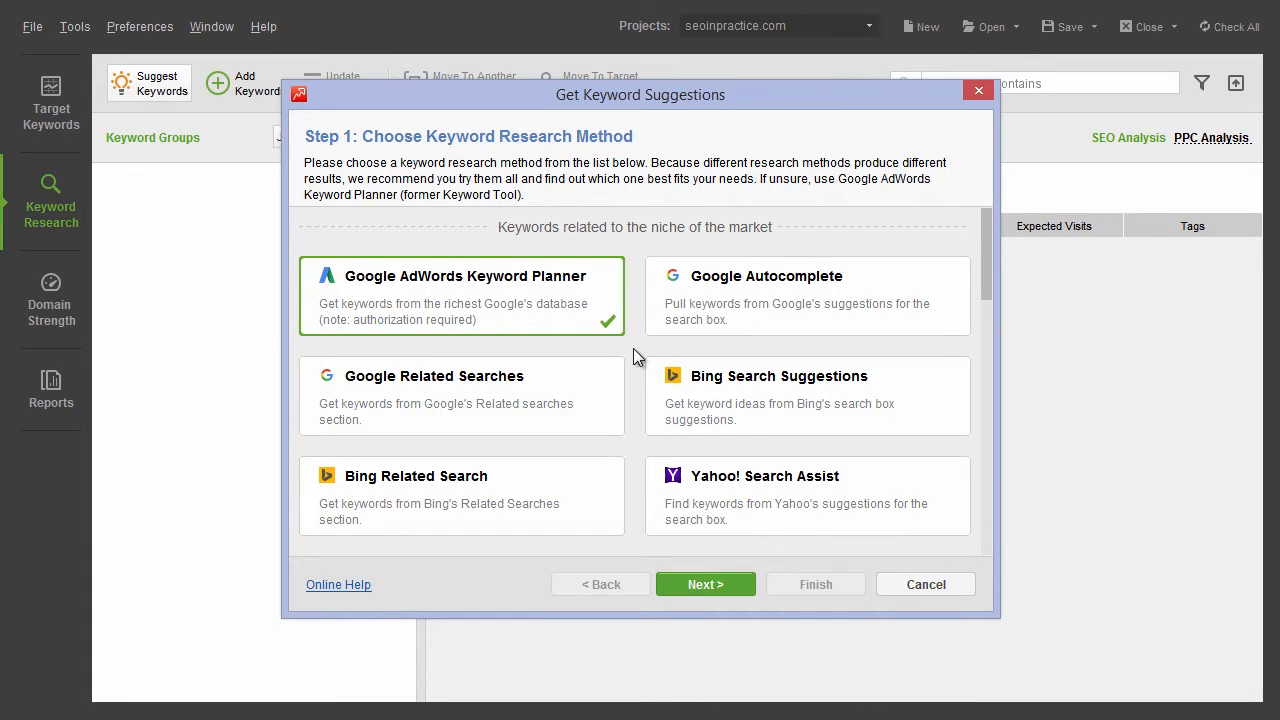
pyautogui.click(704, 584)
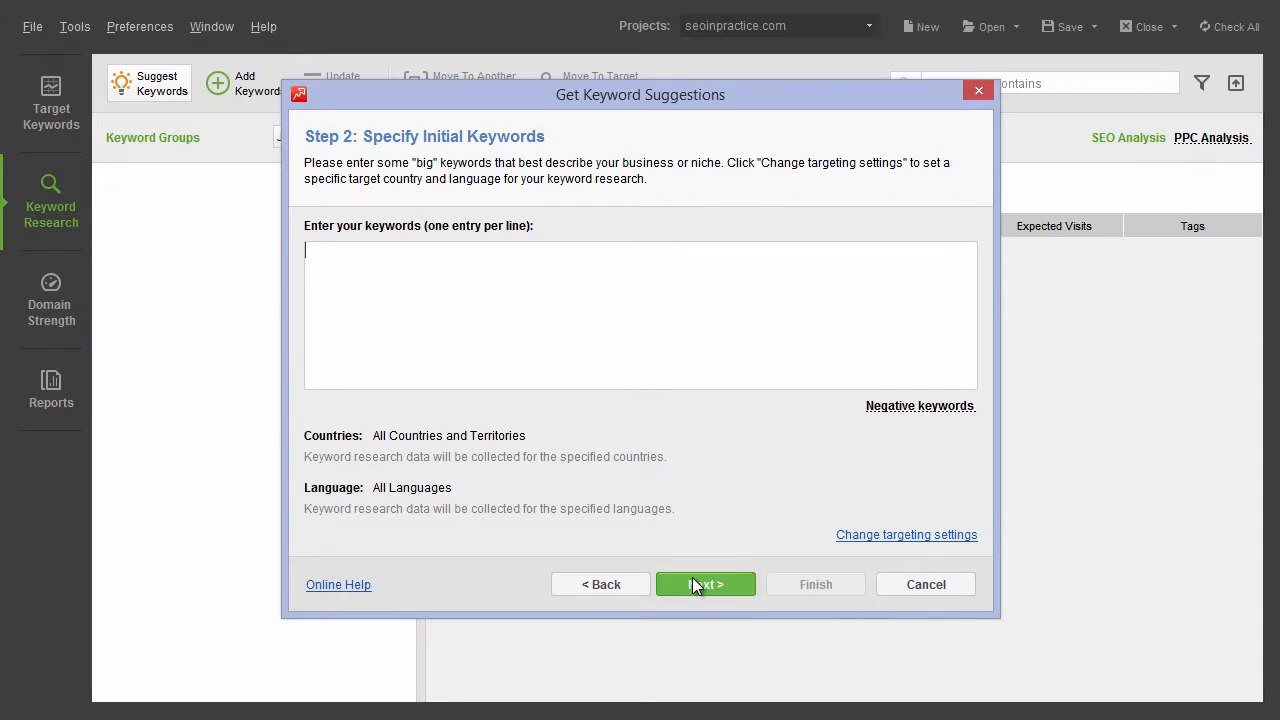
pyautogui.click(704, 584)
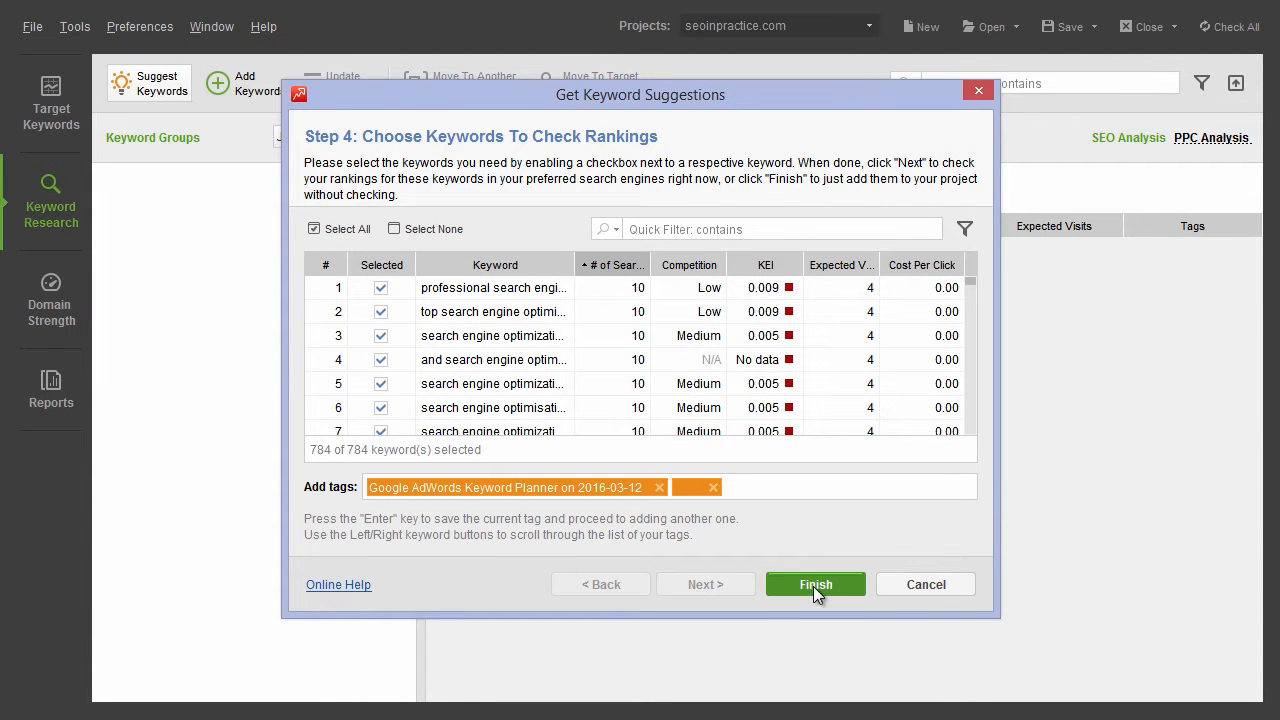
pyautogui.click(816, 584)
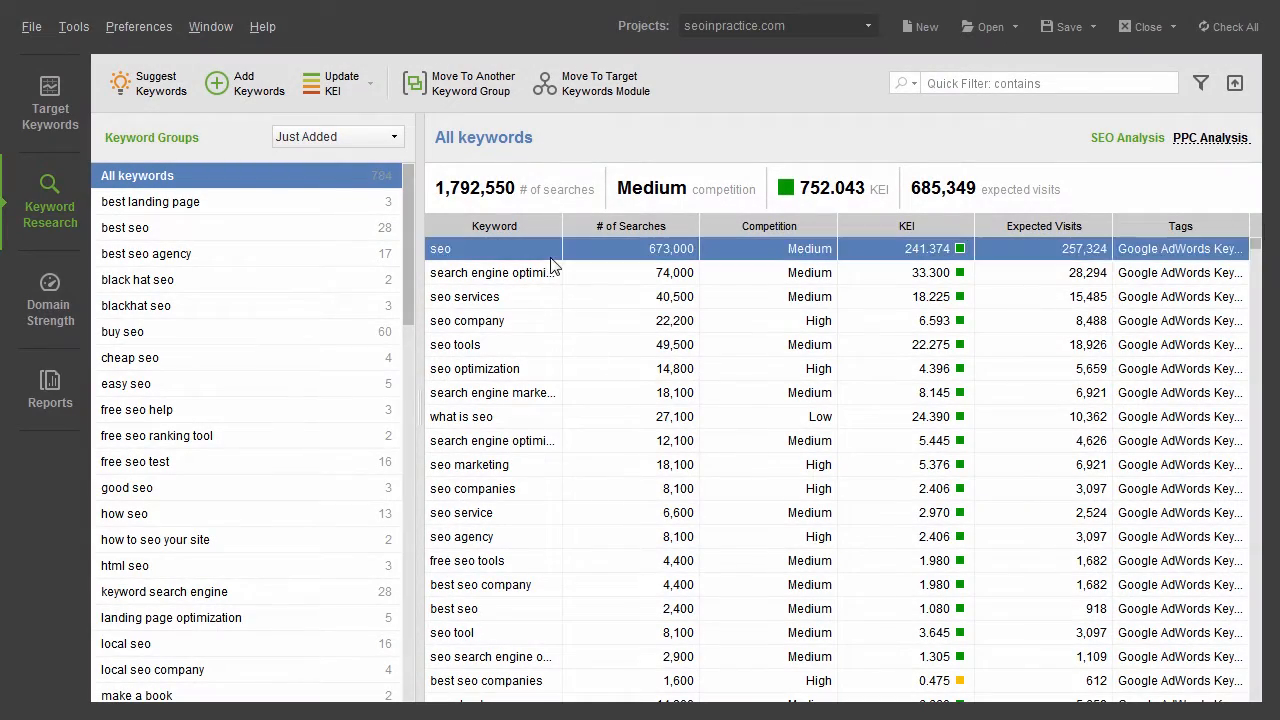
pyautogui.moveTo(548, 520)
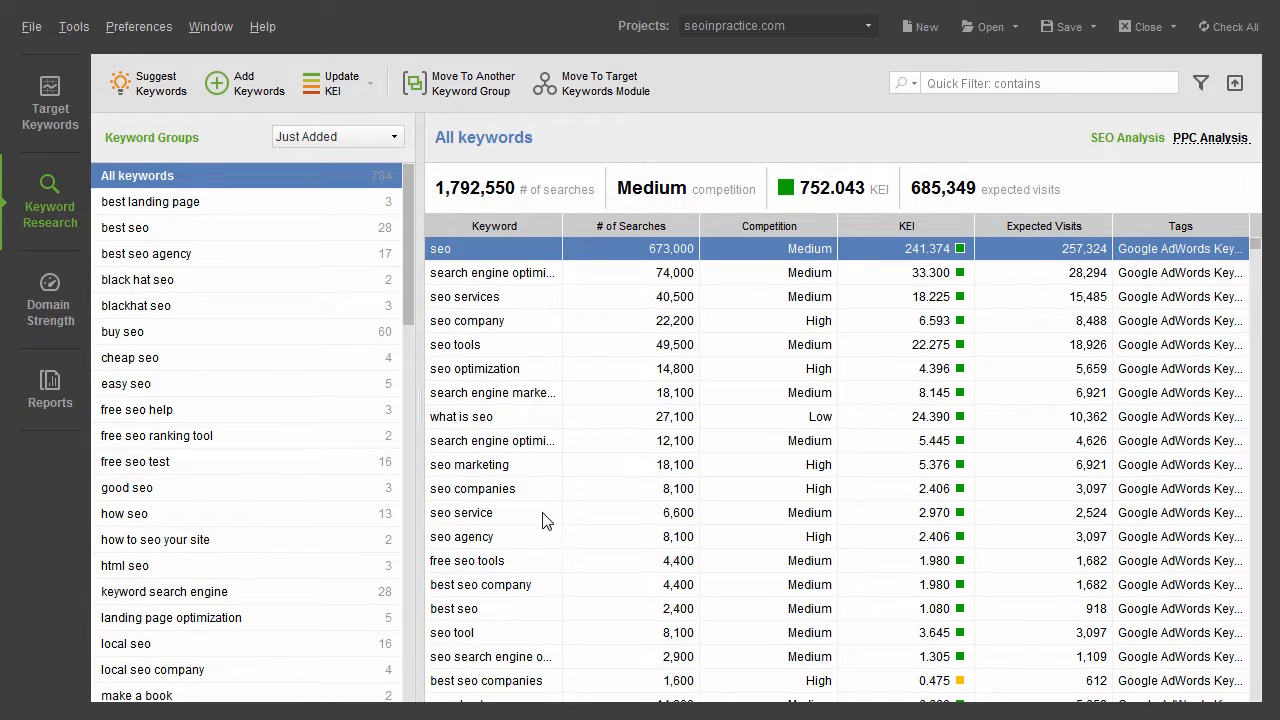
# Step: Look through the research methods in the Get Keyword Suggestions dialog
pyautogui.click(156, 84)
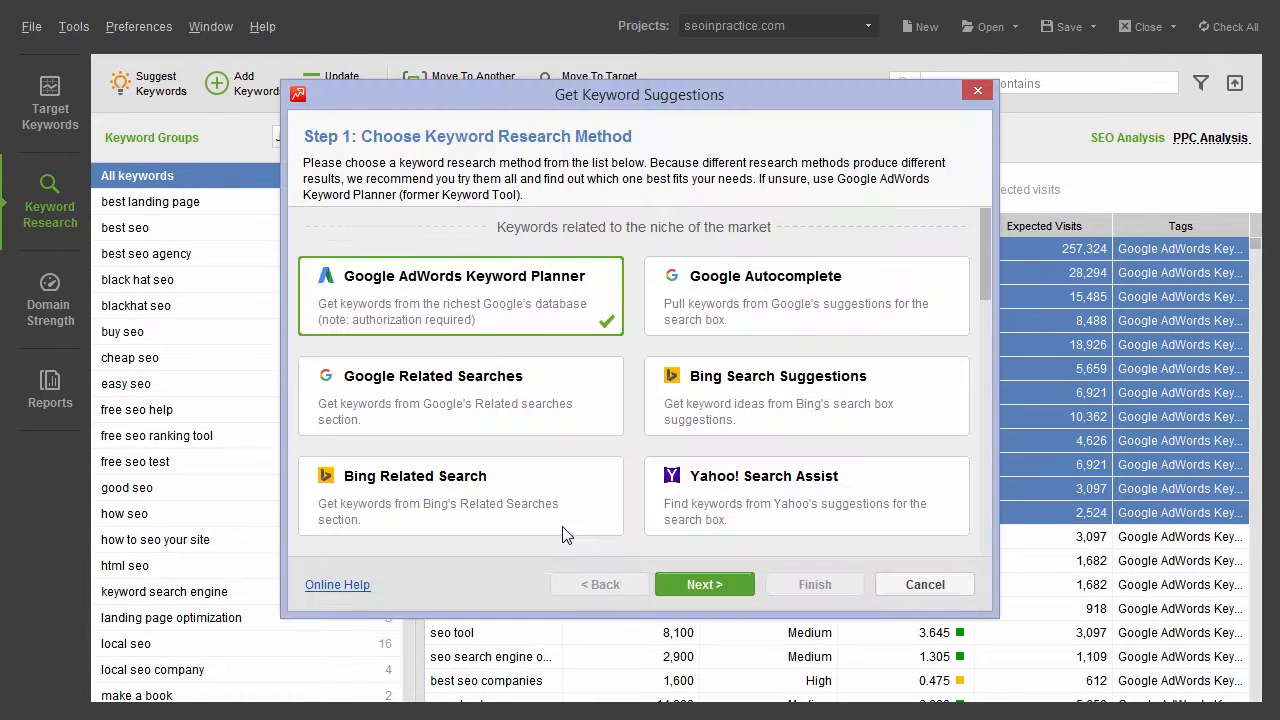
pyautogui.moveTo(564, 560)
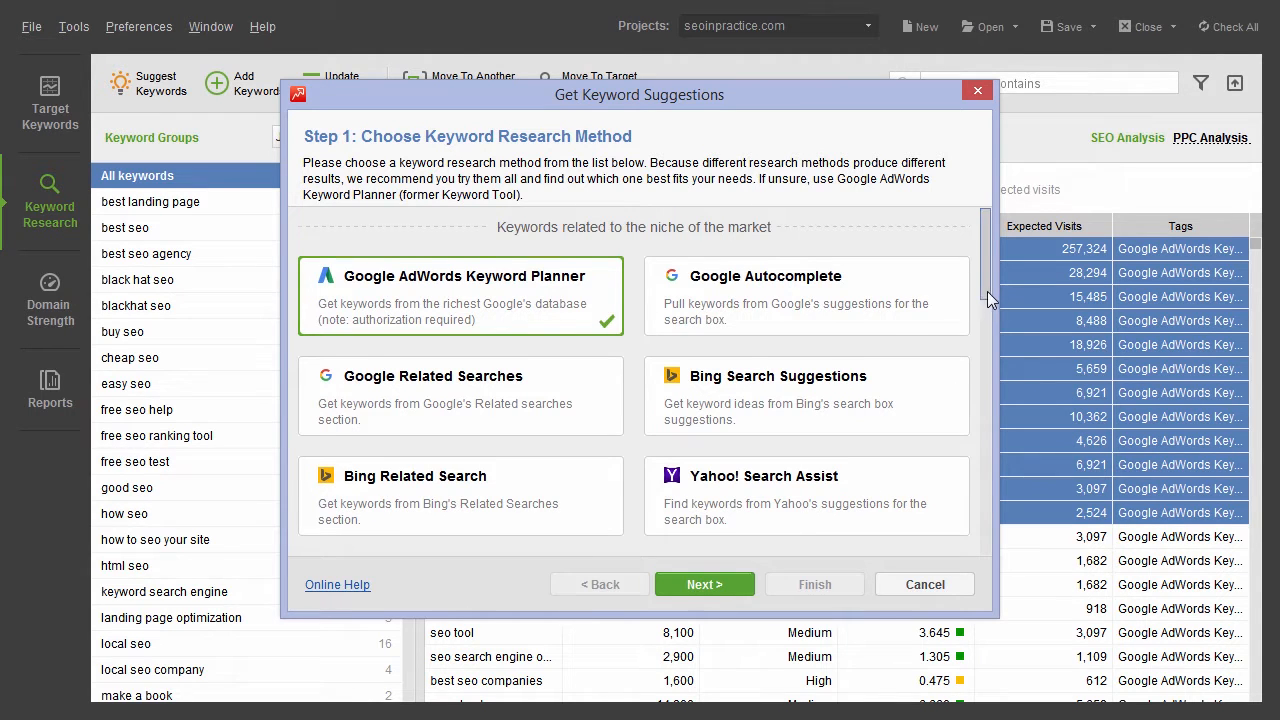
pyautogui.scroll(-3)
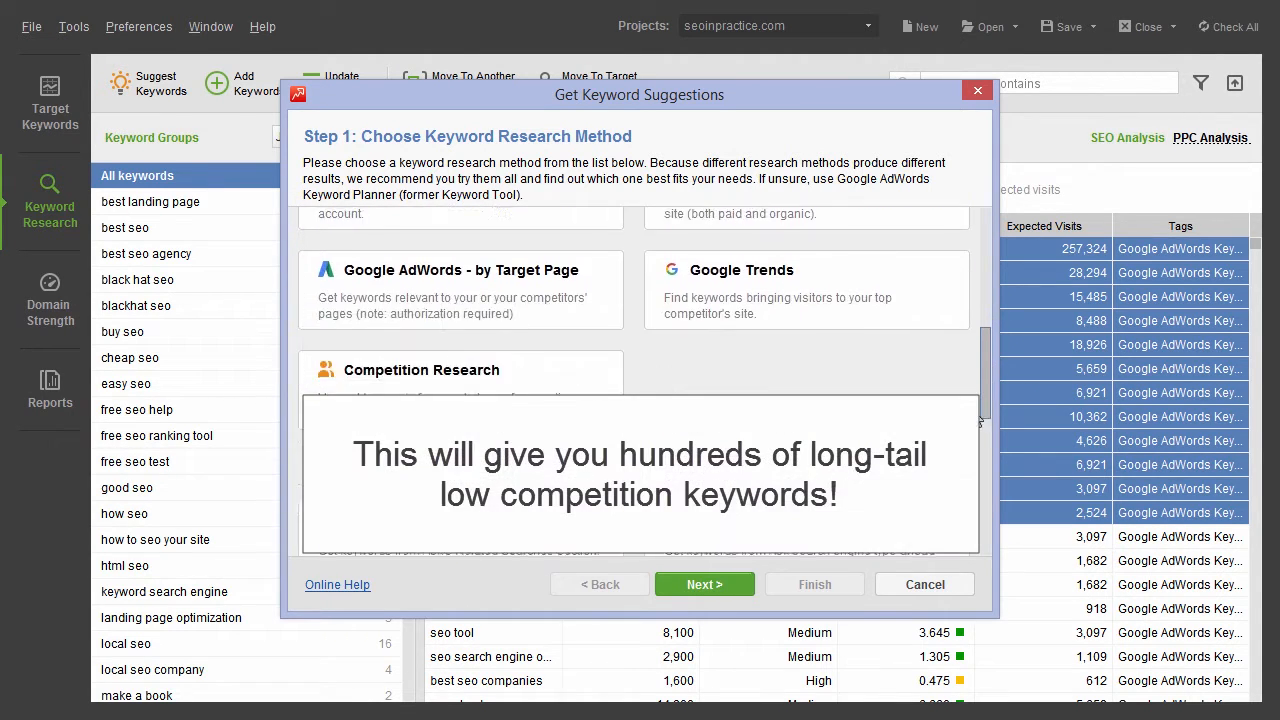
pyautogui.scroll(-3)
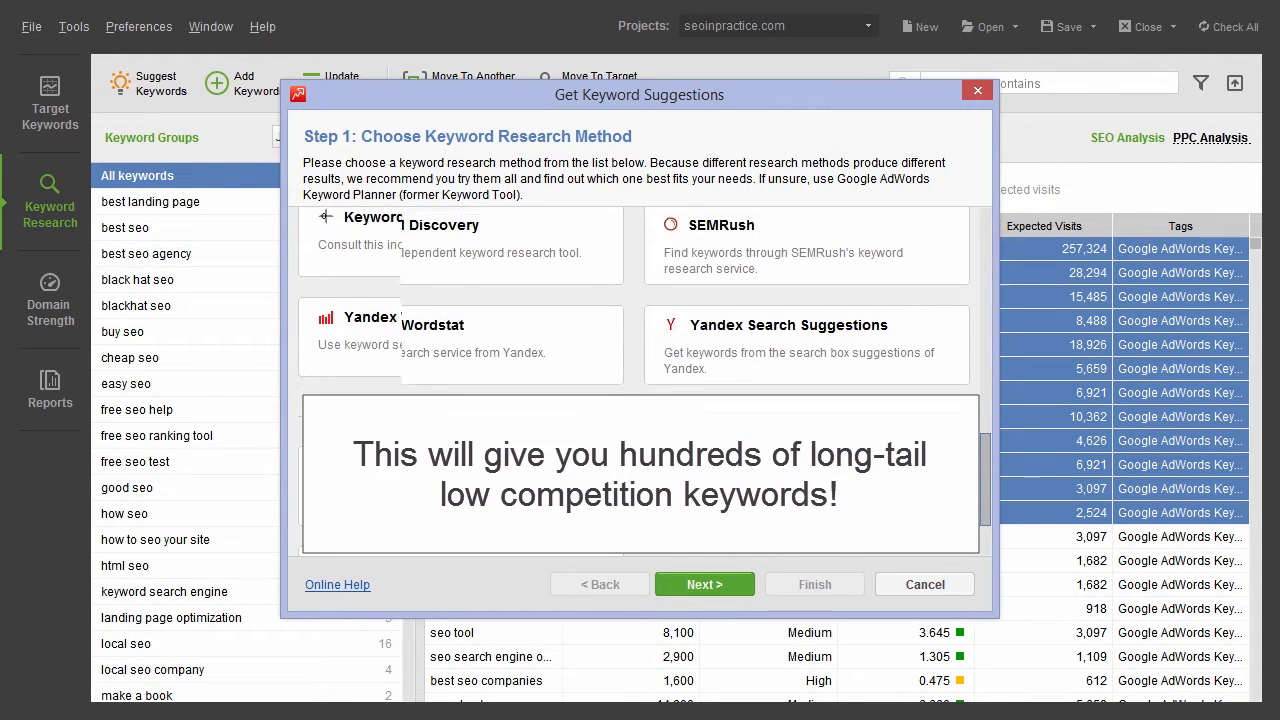
pyautogui.scroll(3)
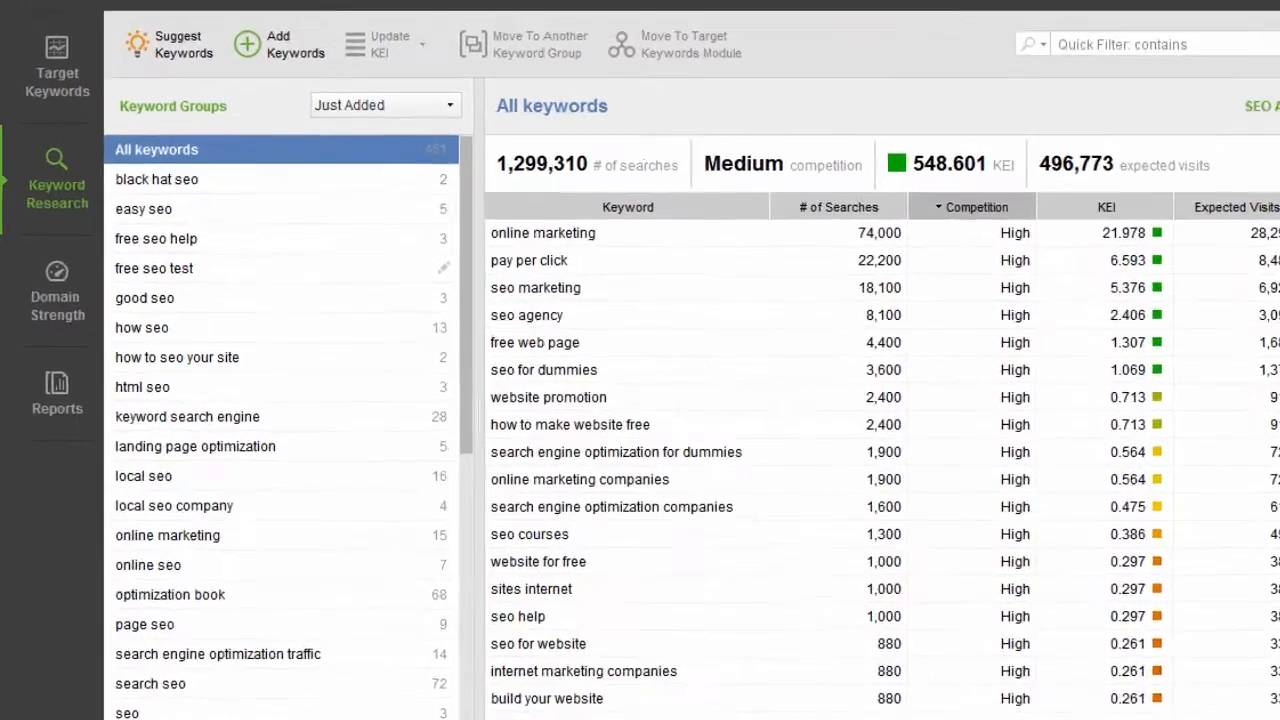
pyautogui.click(144, 208)
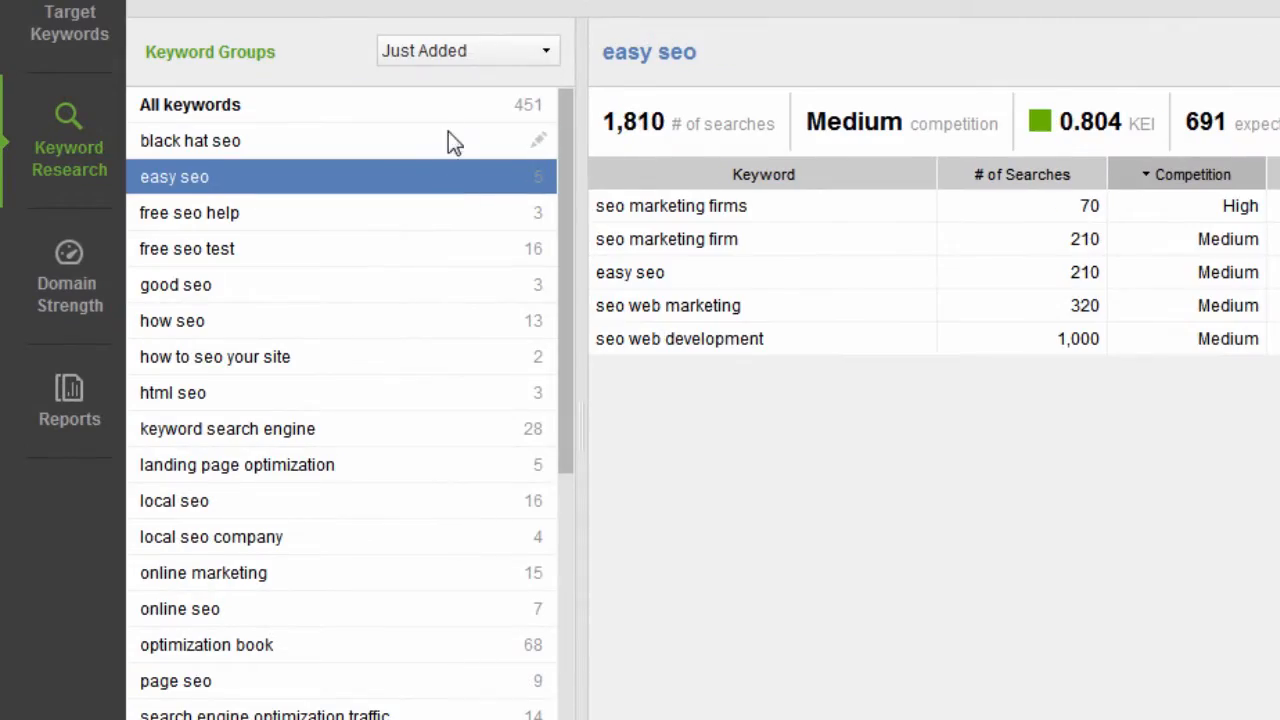
pyautogui.click(190, 104)
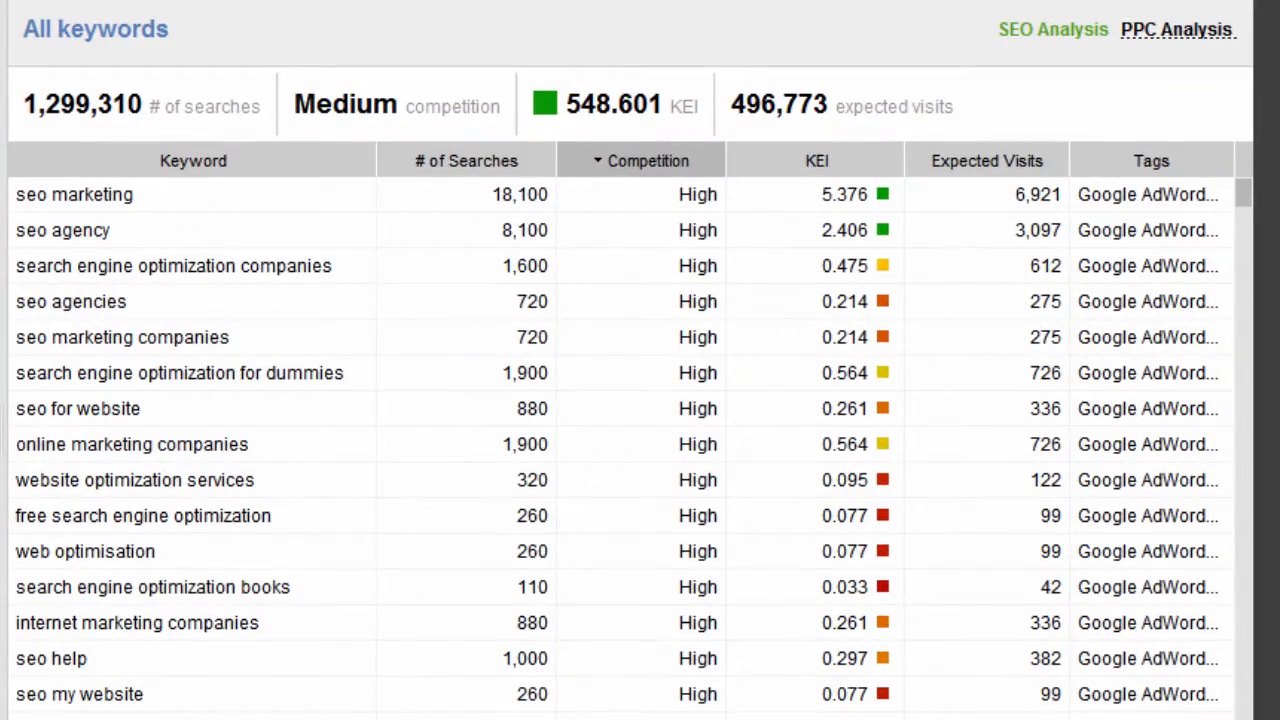
pyautogui.moveTo(290, 388)
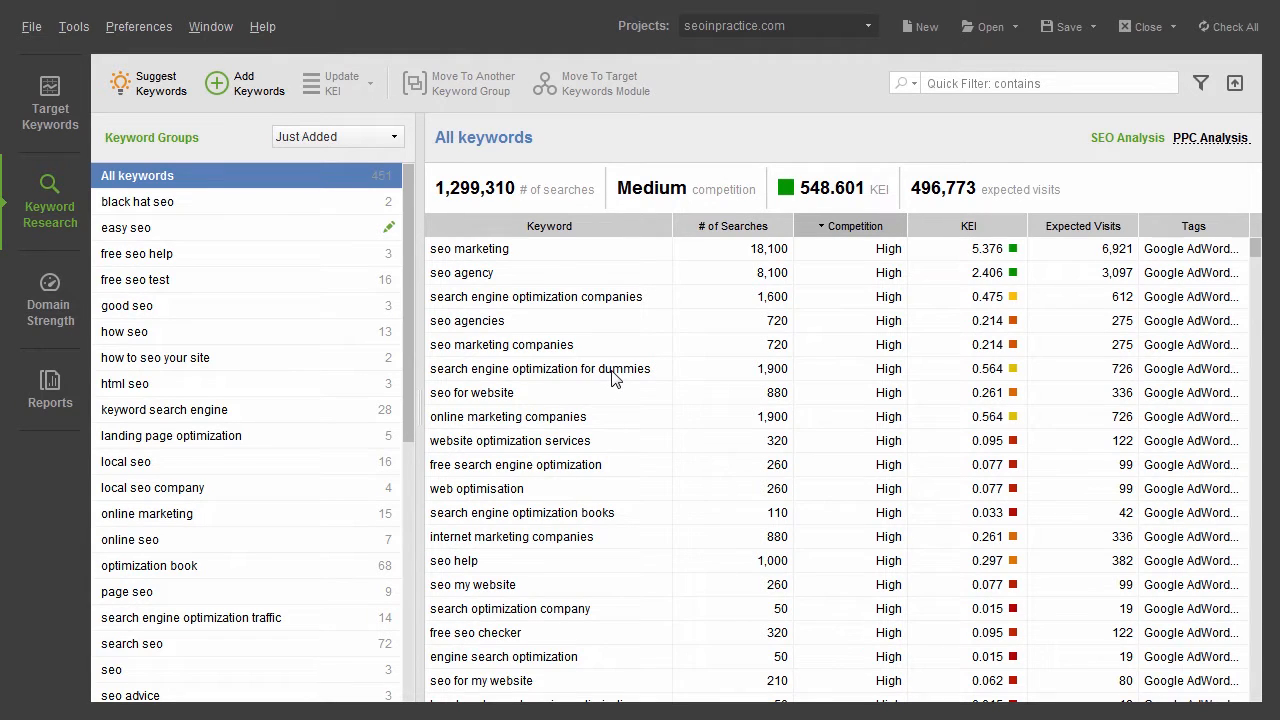
# Step: Move the local seo company group's keywords into the Target Keywords module
pyautogui.click(152, 460)
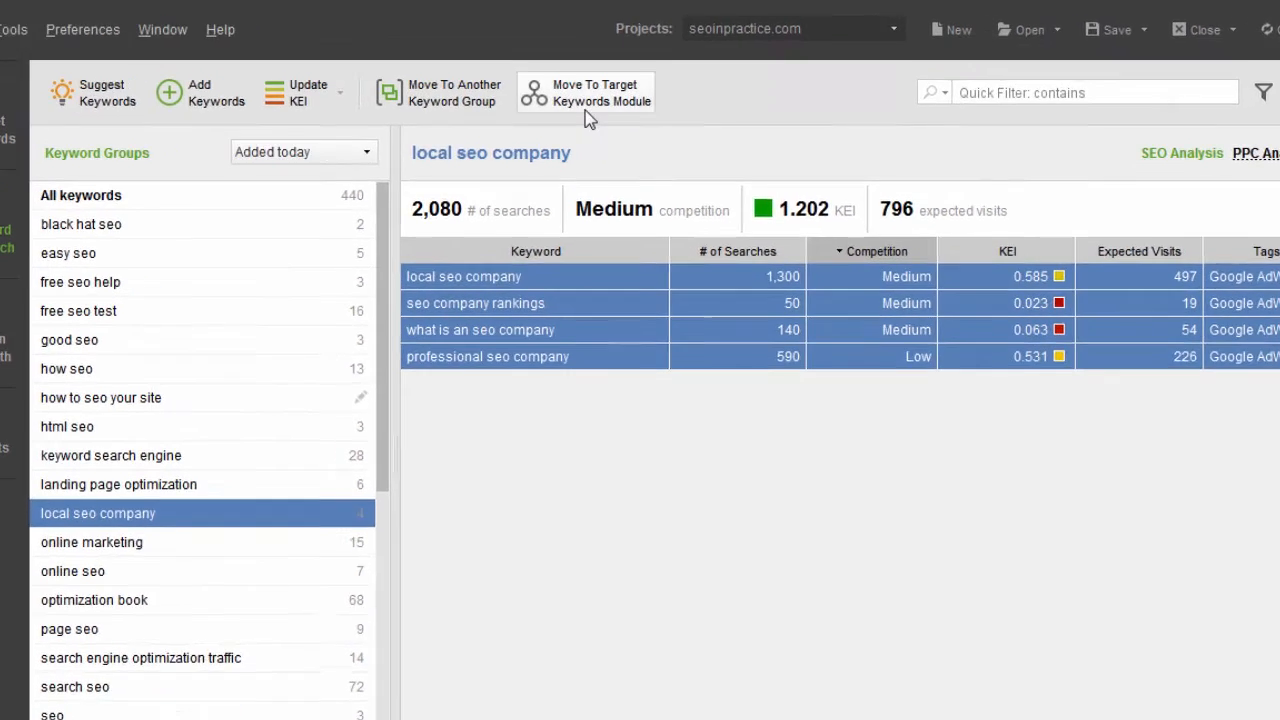
pyautogui.click(584, 92)
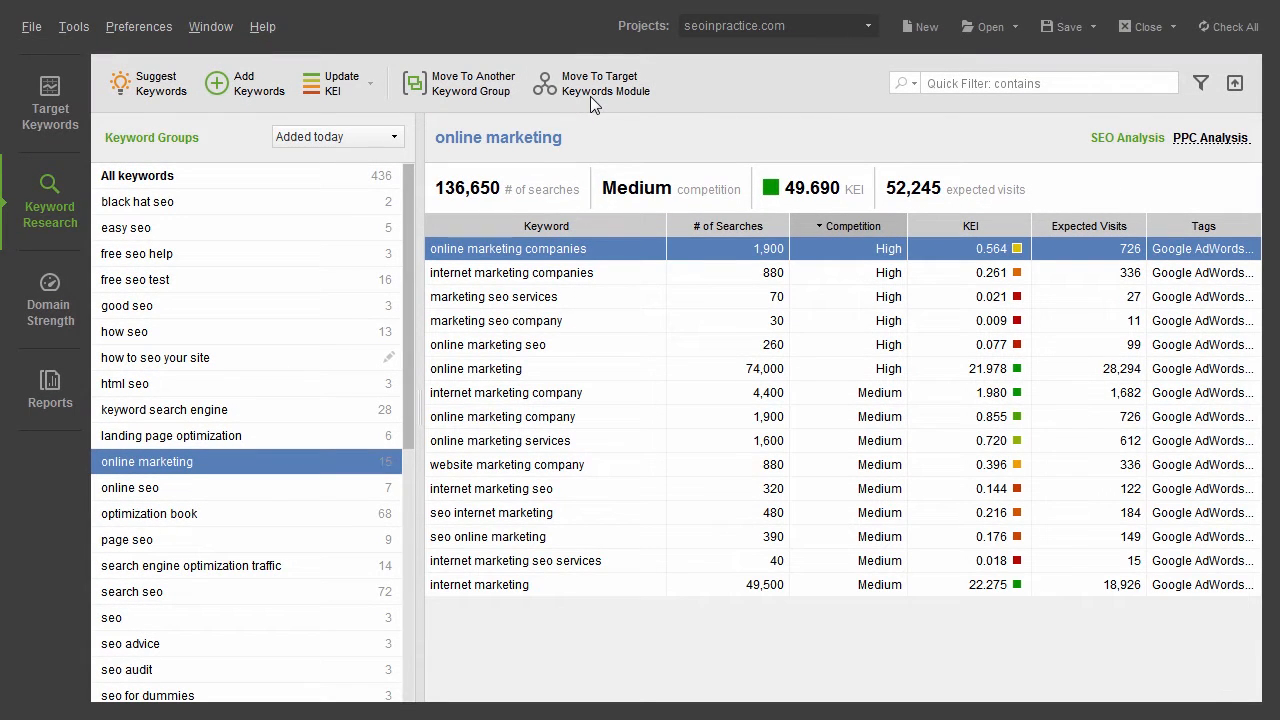
pyautogui.moveTo(472, 120)
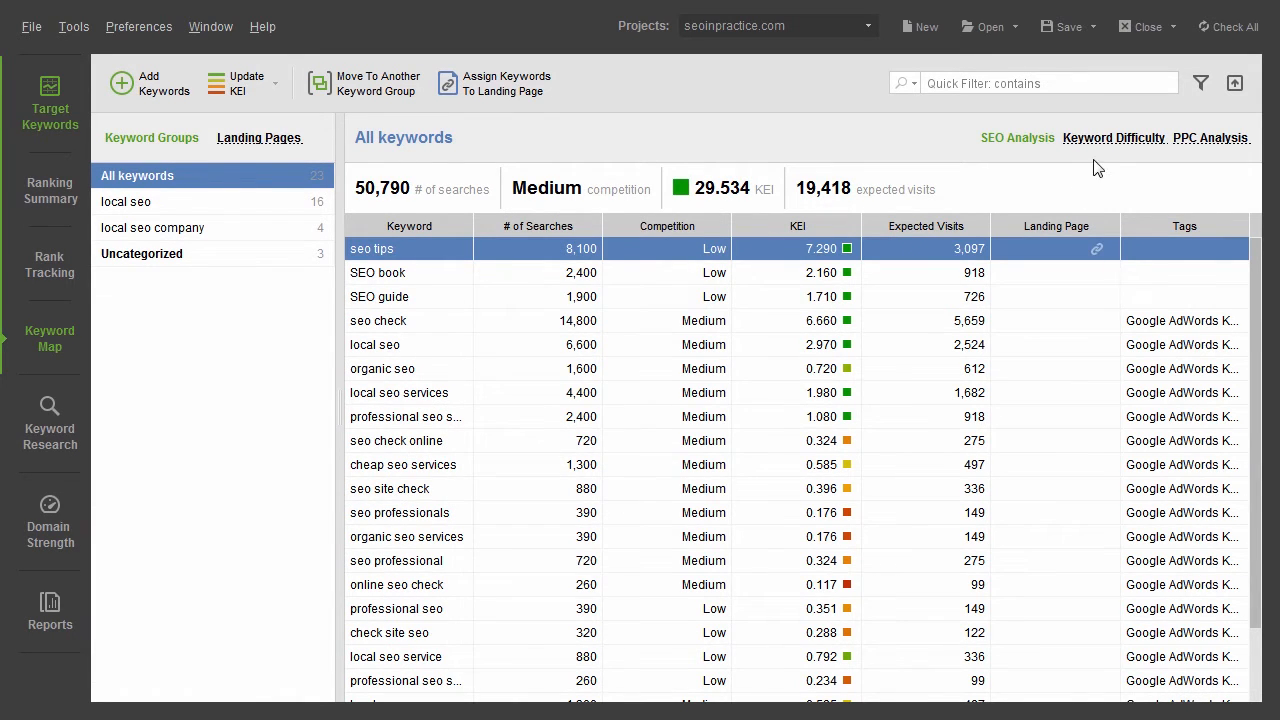
# Step: Check the difficulty of seo tips, return to SEO Analysis and dismiss the landing-page match dialog
pyautogui.click(1112, 138)
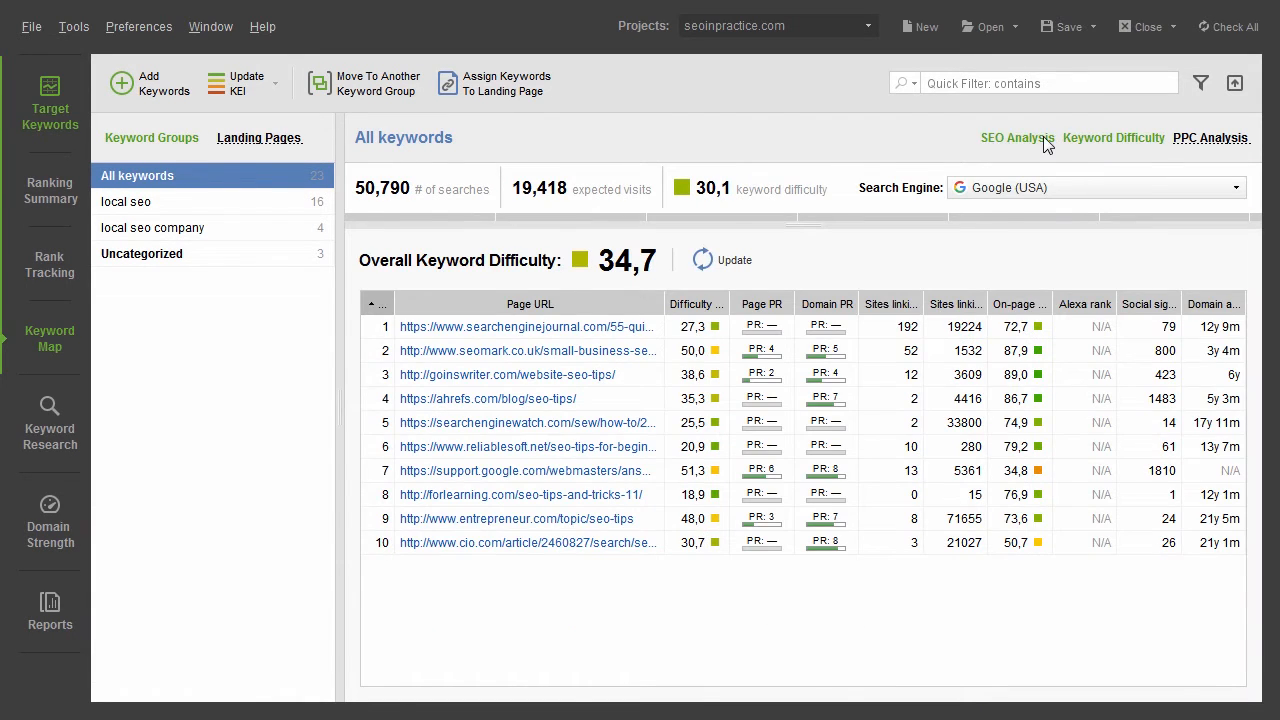
pyautogui.click(364, 84)
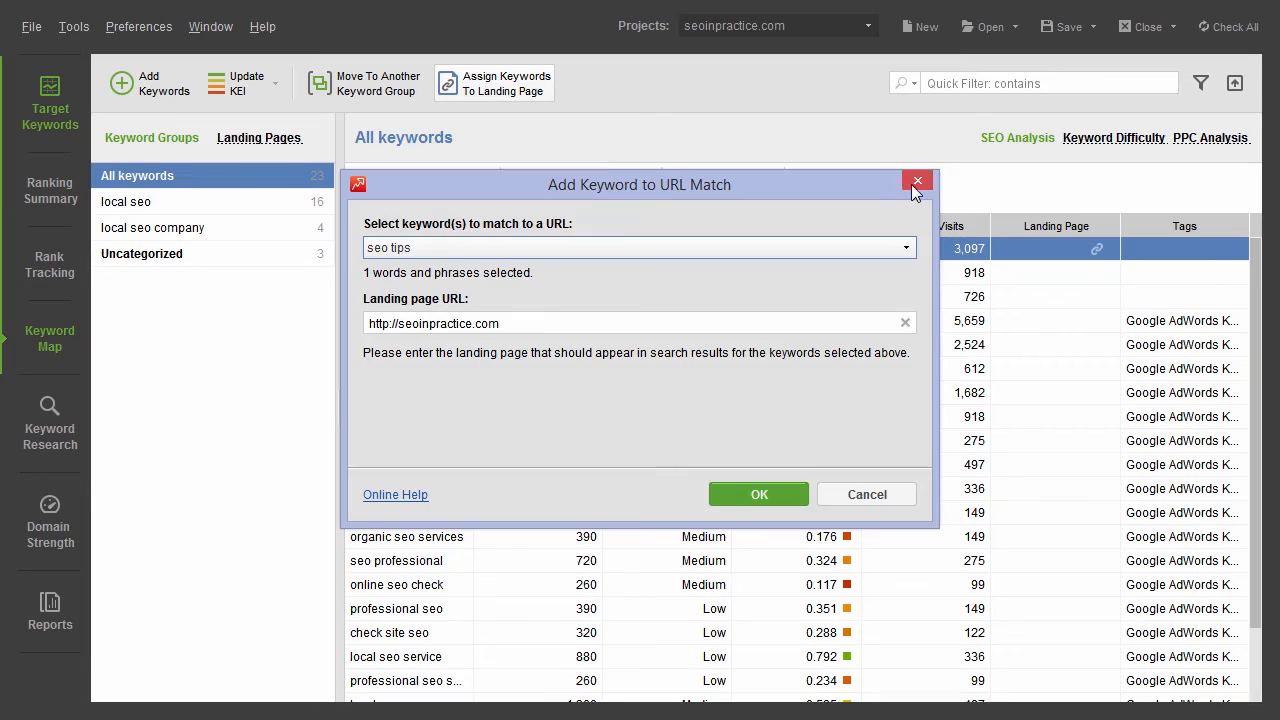
pyautogui.click(916, 180)
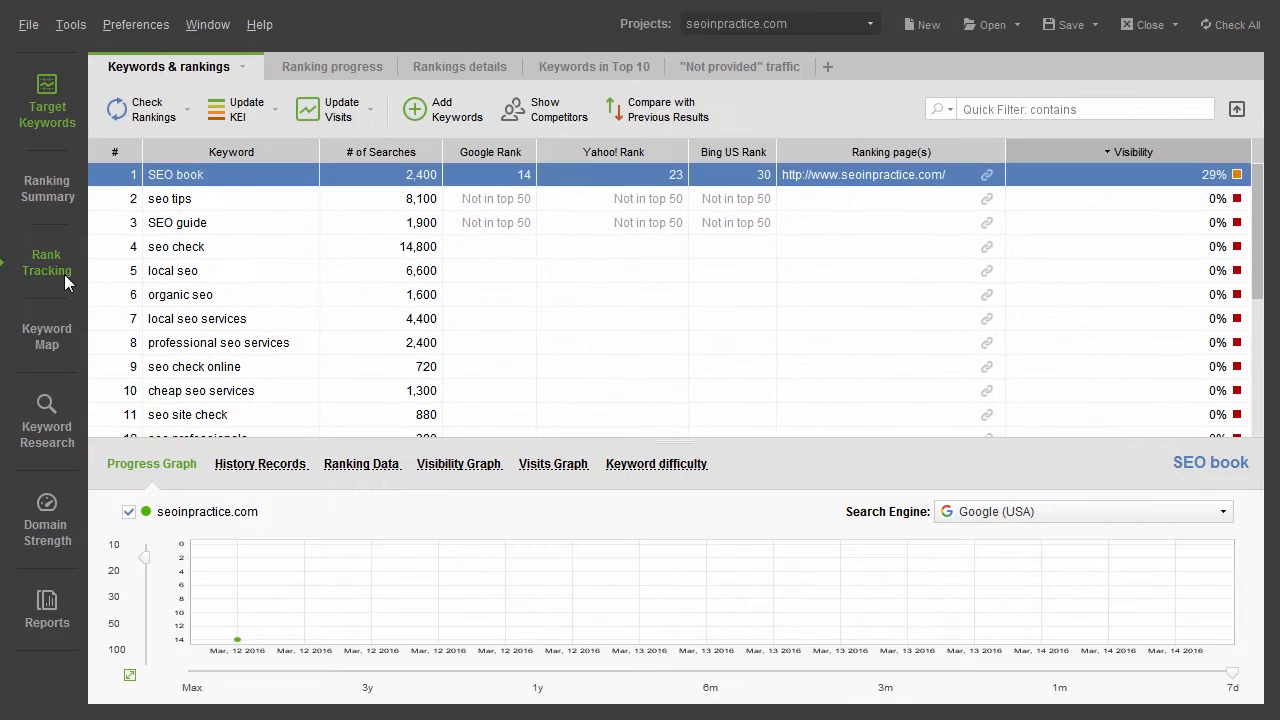
# Step: Start a ranking check for SEO book on Google, Bing US and Yahoo!
pyautogui.click(146, 108)
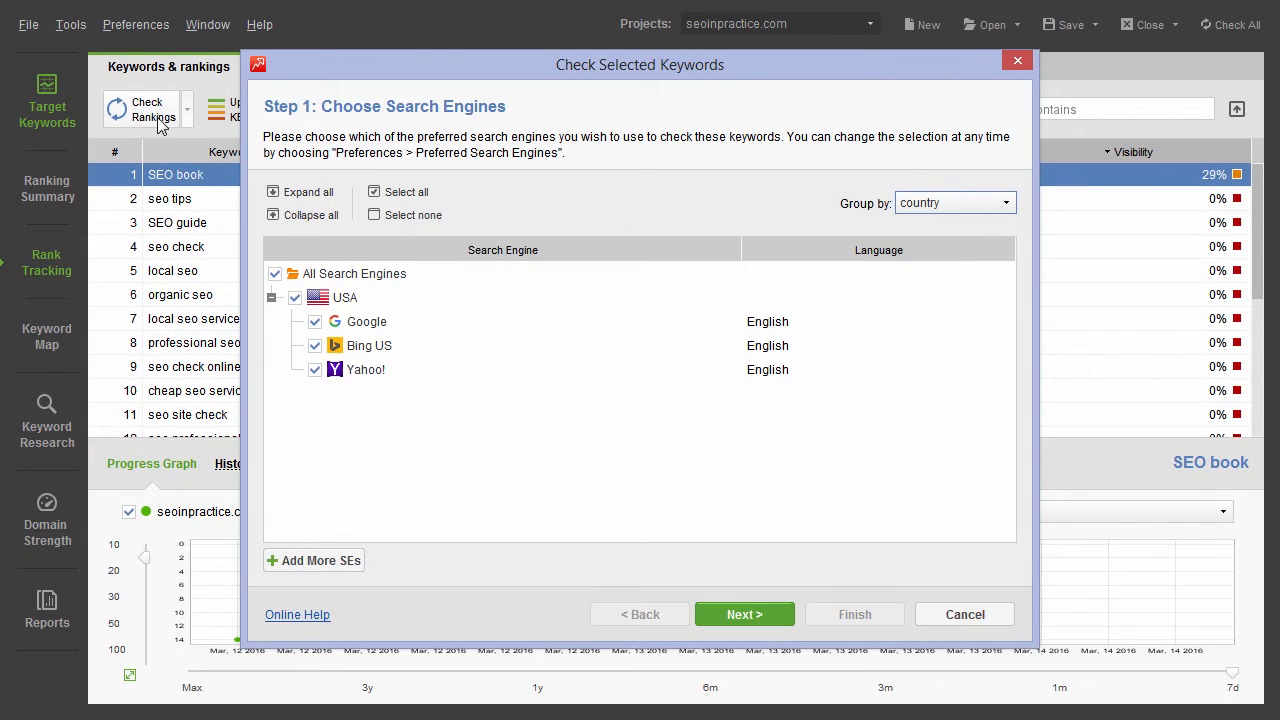
pyautogui.click(744, 614)
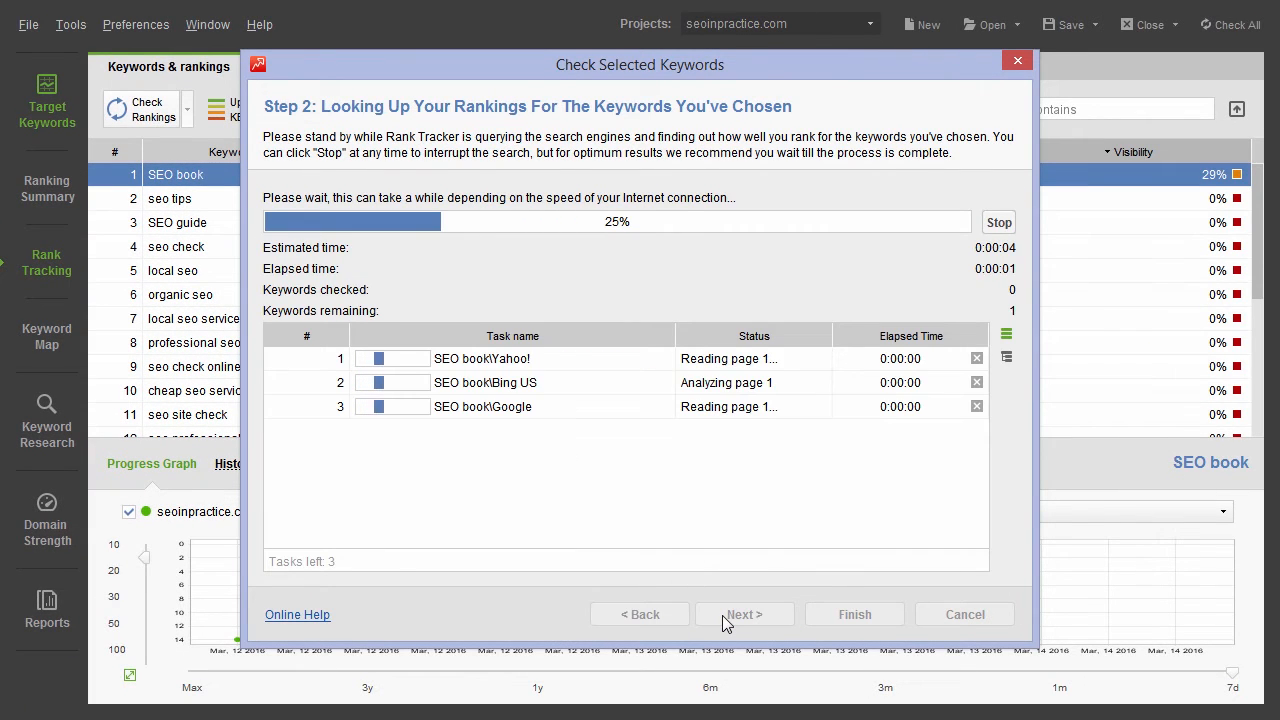